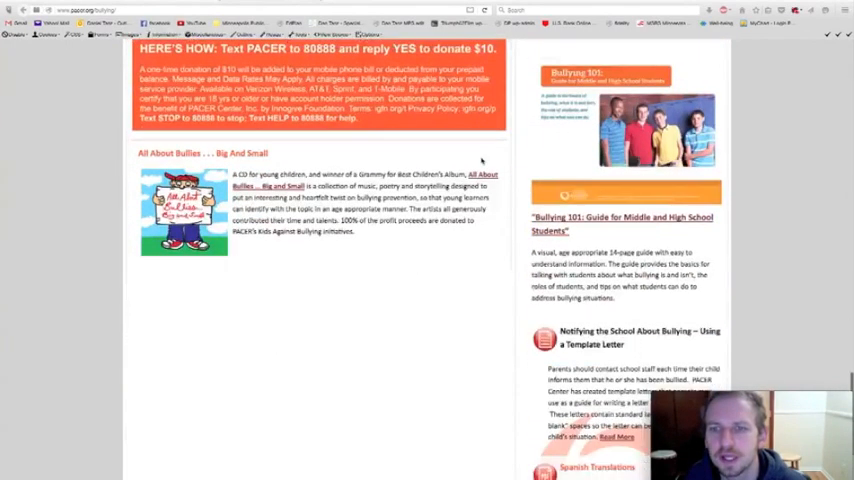
Scroll down PACER's bullying page to the 'Resources for LGBTQ Students and Their Families' section
scroll(down, 3)
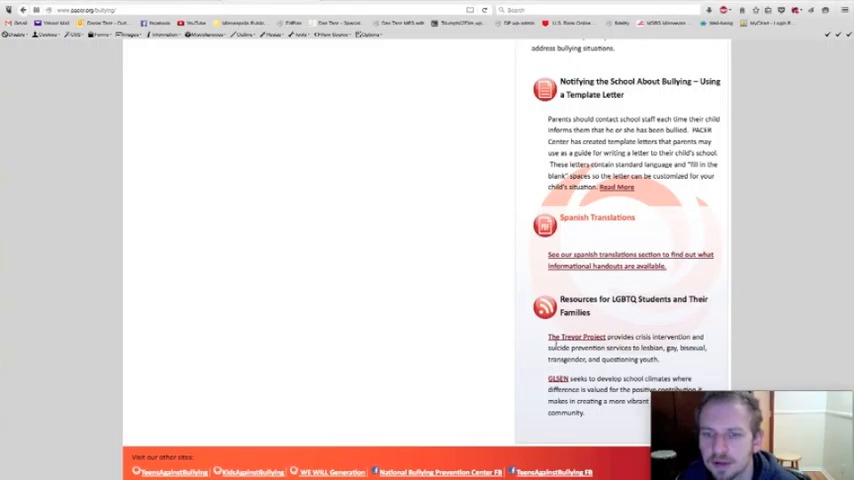
scroll(down, 3)
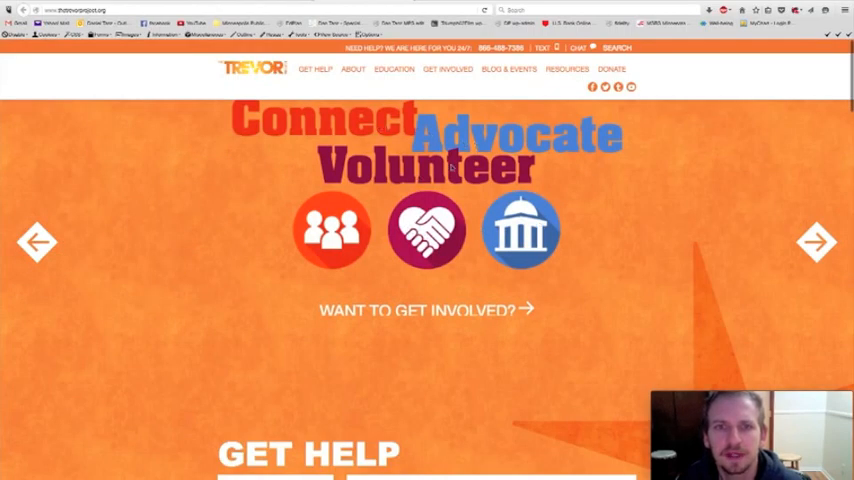
View The Trevor Project's Education section, then switch back to the PACER tab
click(352, 68)
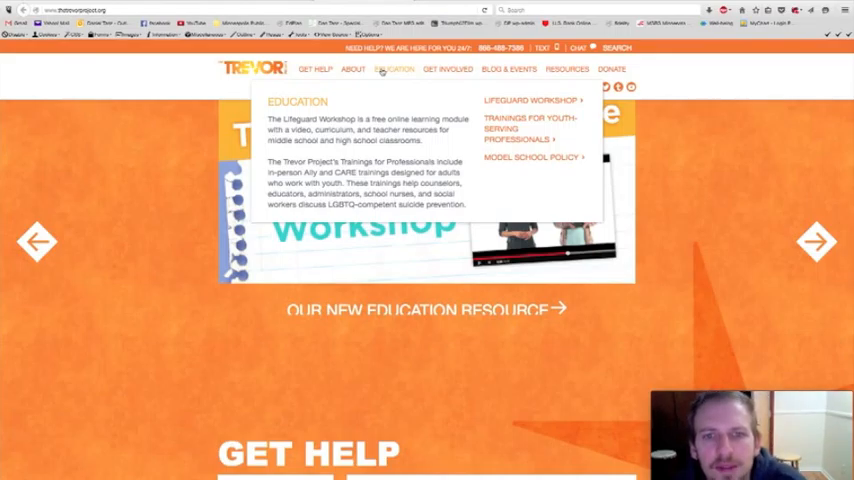
mouse_move(448, 68)
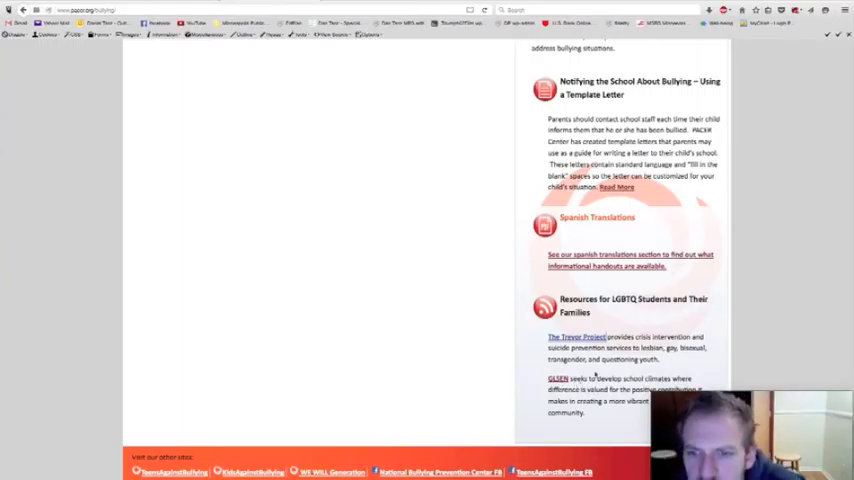
mouse_move(520, 284)
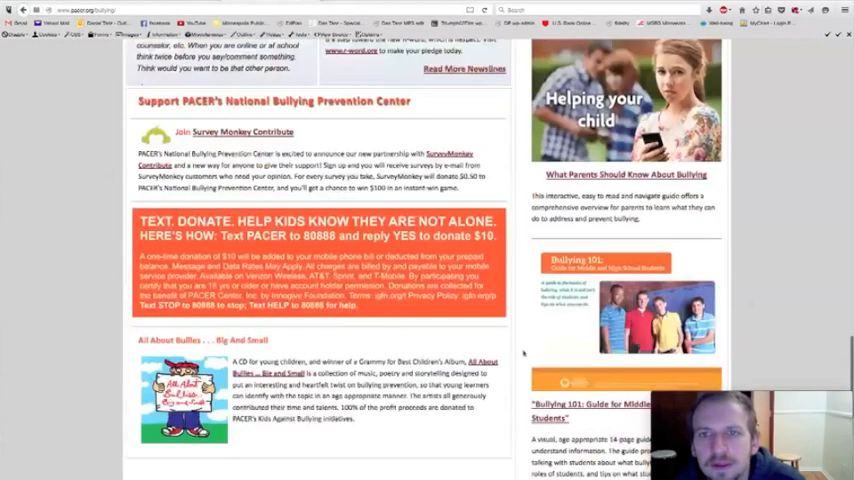
Scroll PACER's bullying page back to the LGBTQ resources listing The Trevor Project and GLSEN
scroll(down, 3)
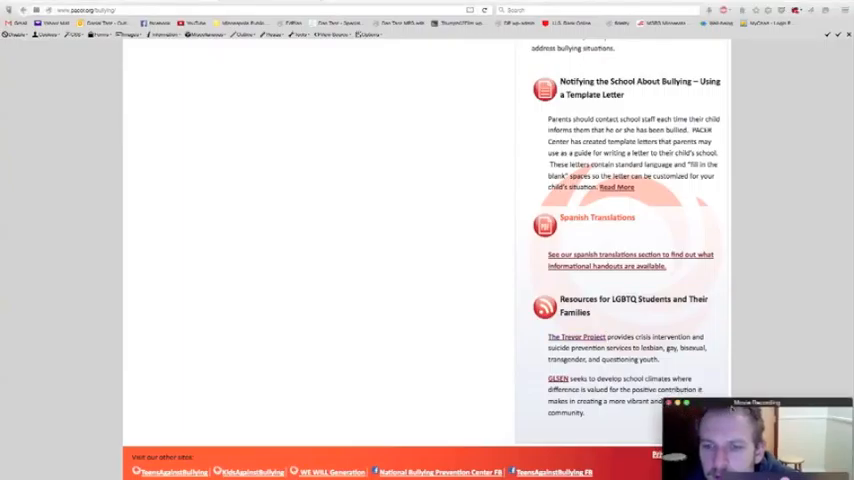
mouse_move(704, 360)
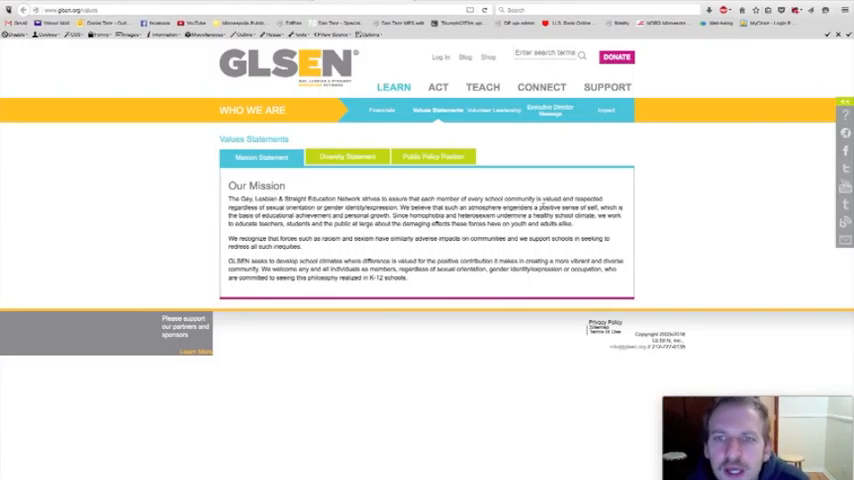
mouse_move(348, 228)
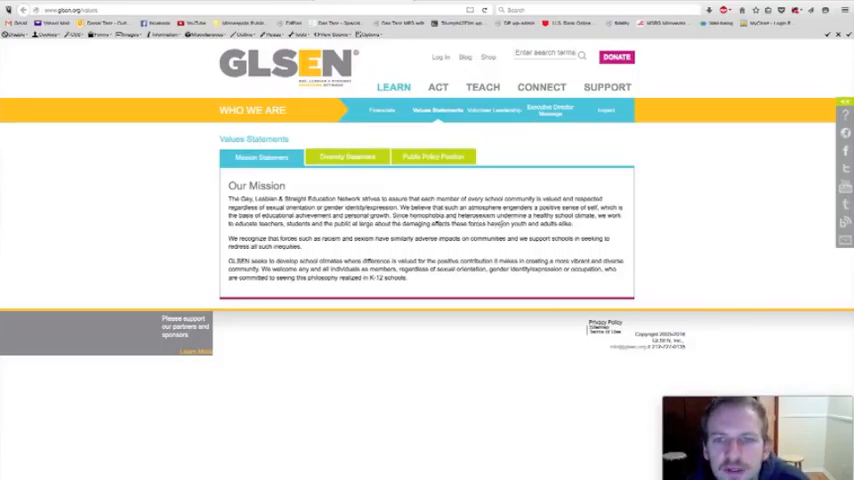
mouse_move(572, 226)
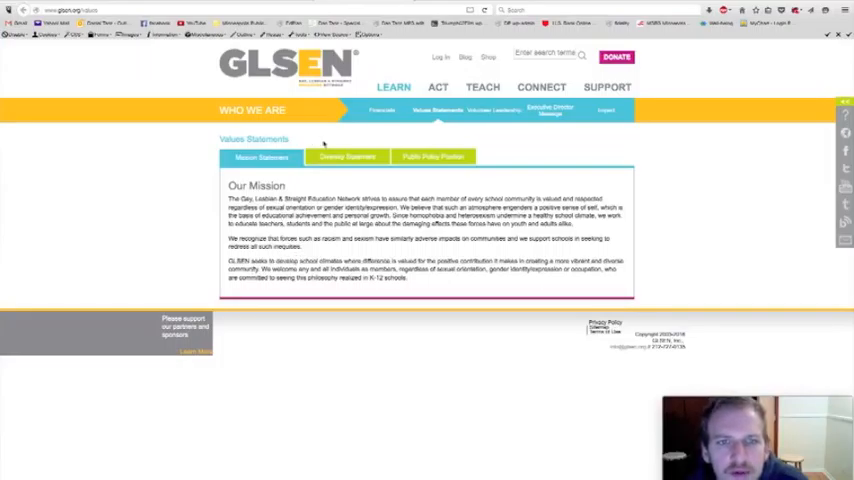
Show GLSEN's Commitment to Diversity statement under Value Statements
click(348, 156)
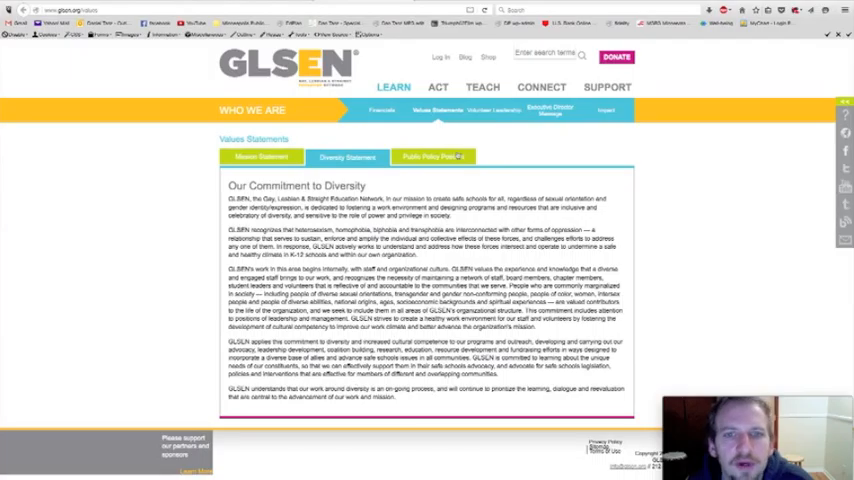
Show GLSEN's Public Policy Platform statement under Value Statements
click(432, 156)
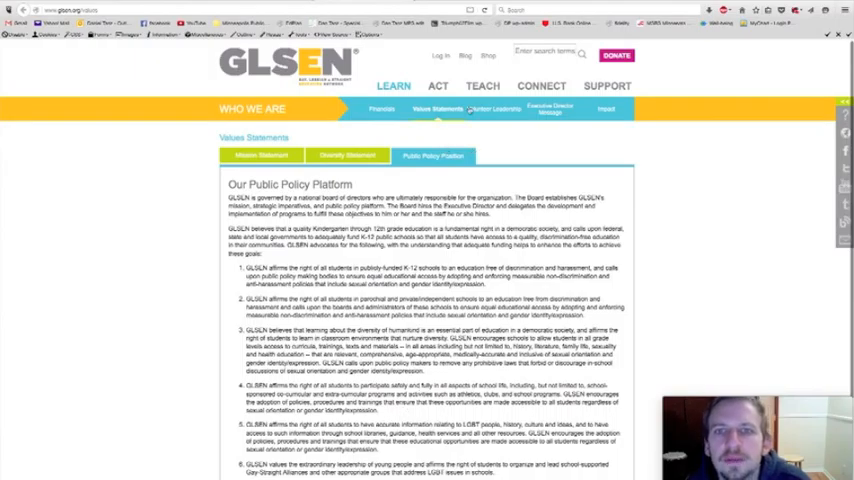
click(392, 86)
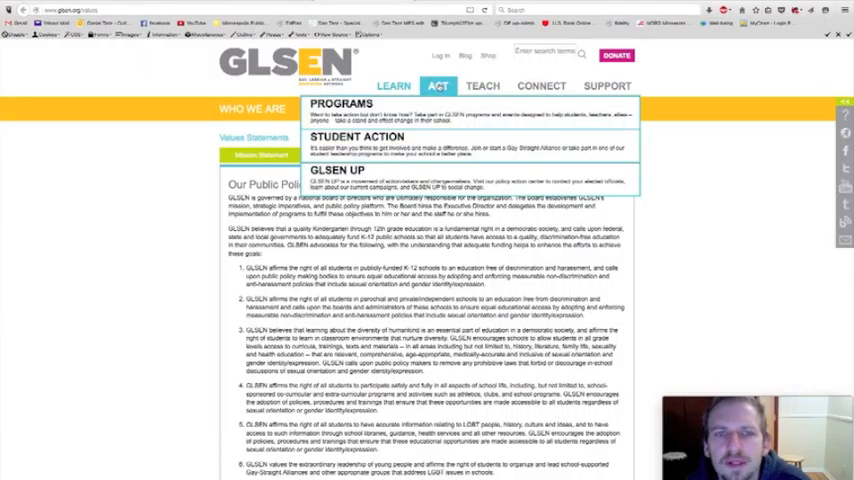
mouse_move(482, 86)
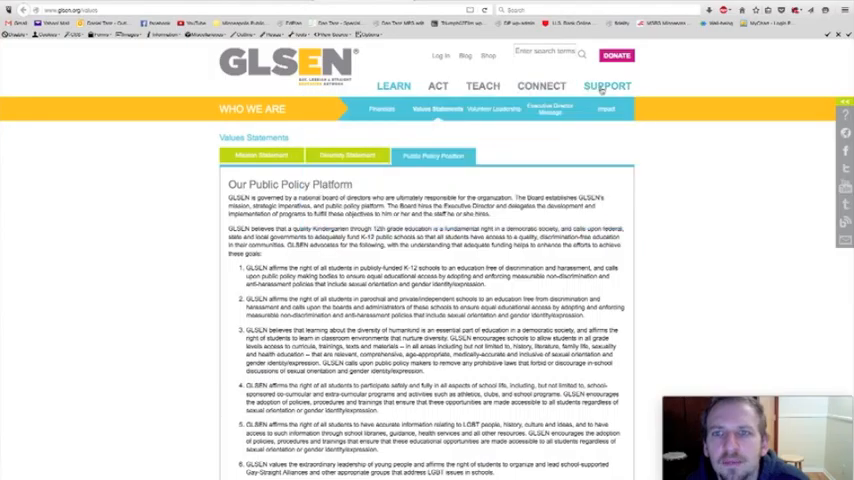
click(608, 86)
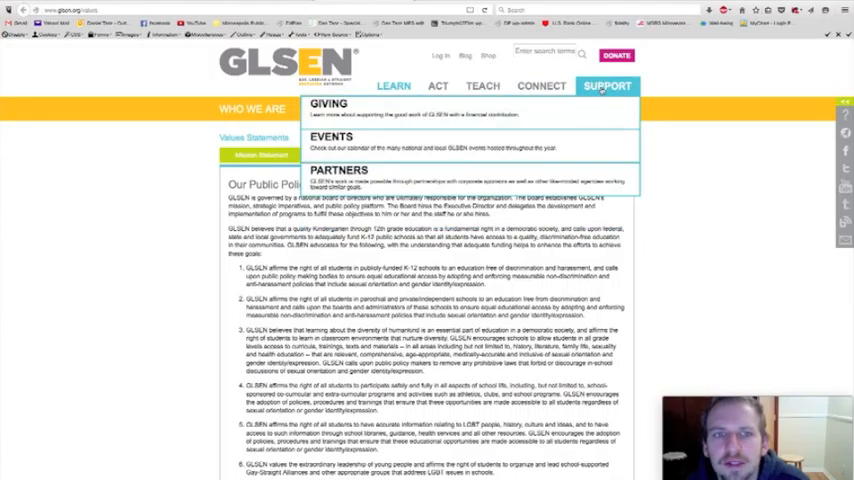
mouse_move(600, 92)
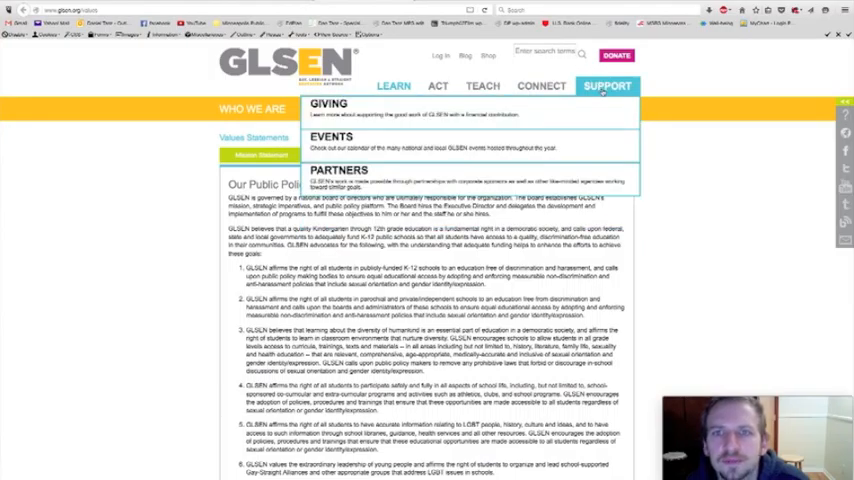